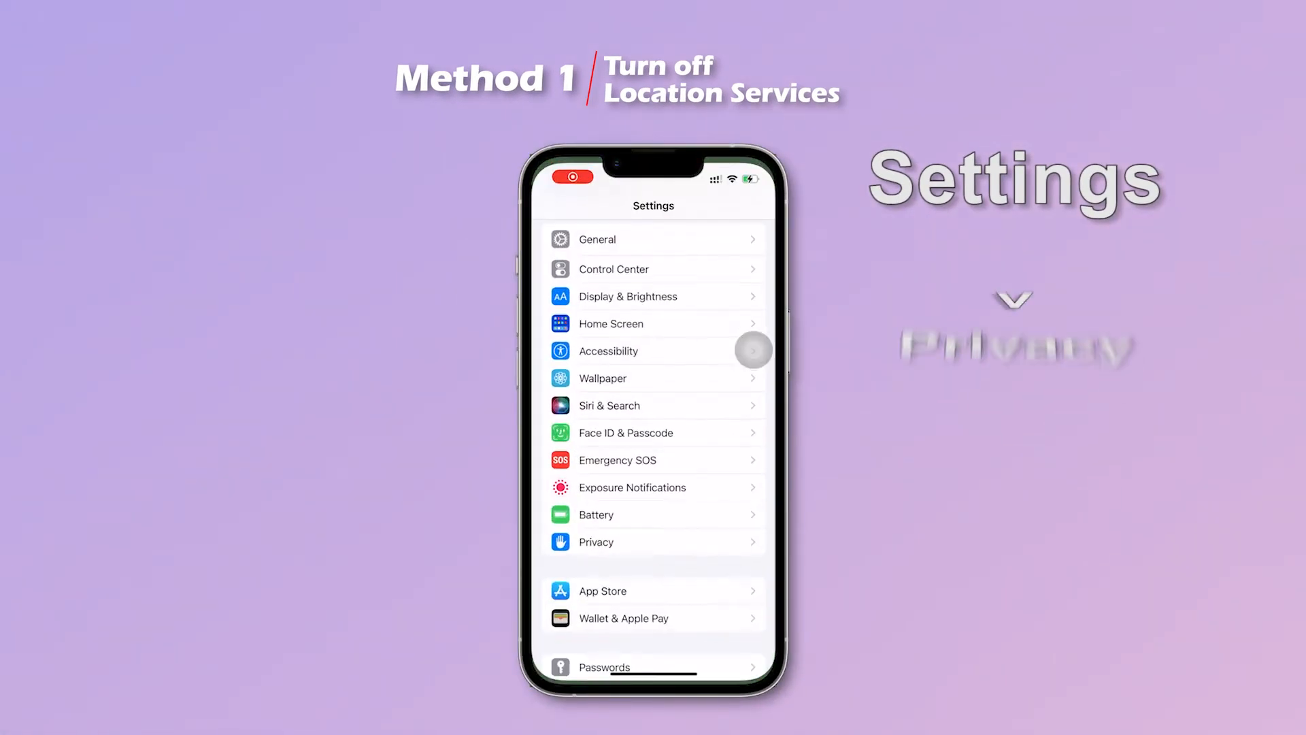
- Switch off Location Services in the iPhone's Privacy settings
left_click(596, 542)
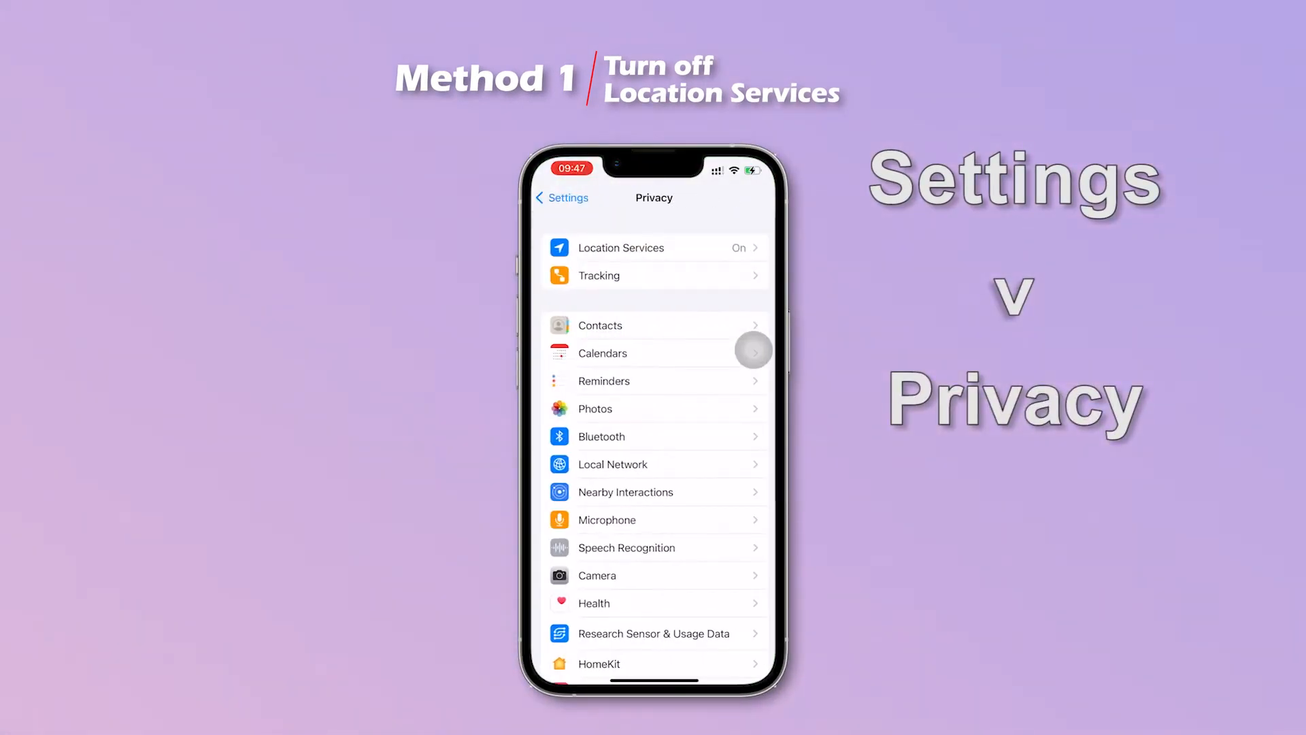
left_click(621, 248)
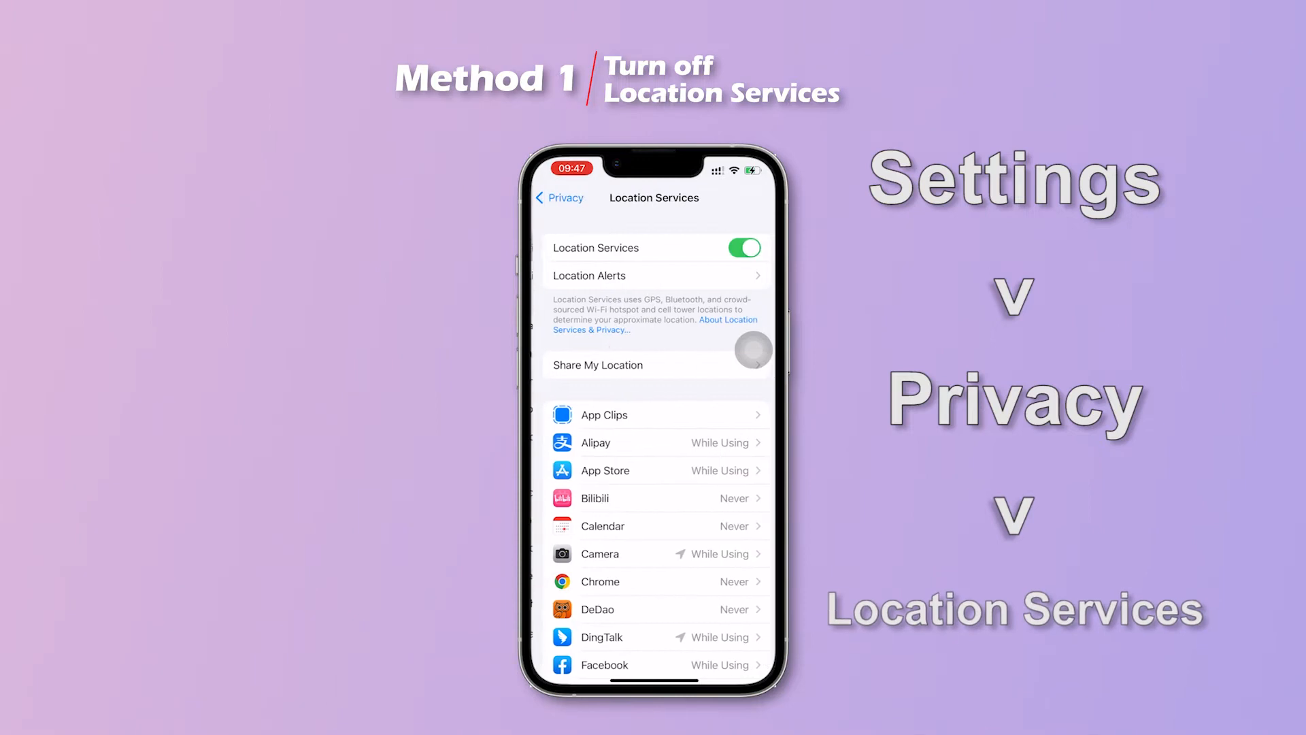
left_click(742, 248)
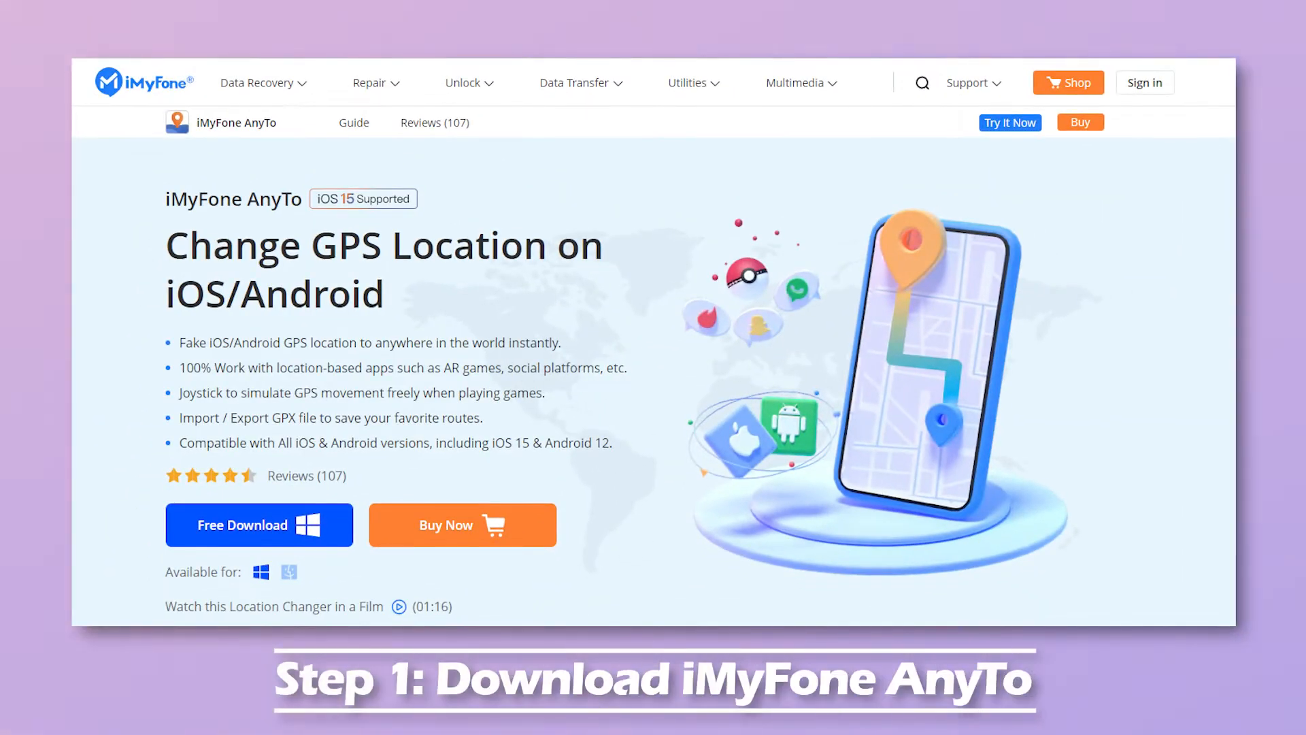
- Download iMyFone AnyTo for Windows from its product page
left_click(260, 525)
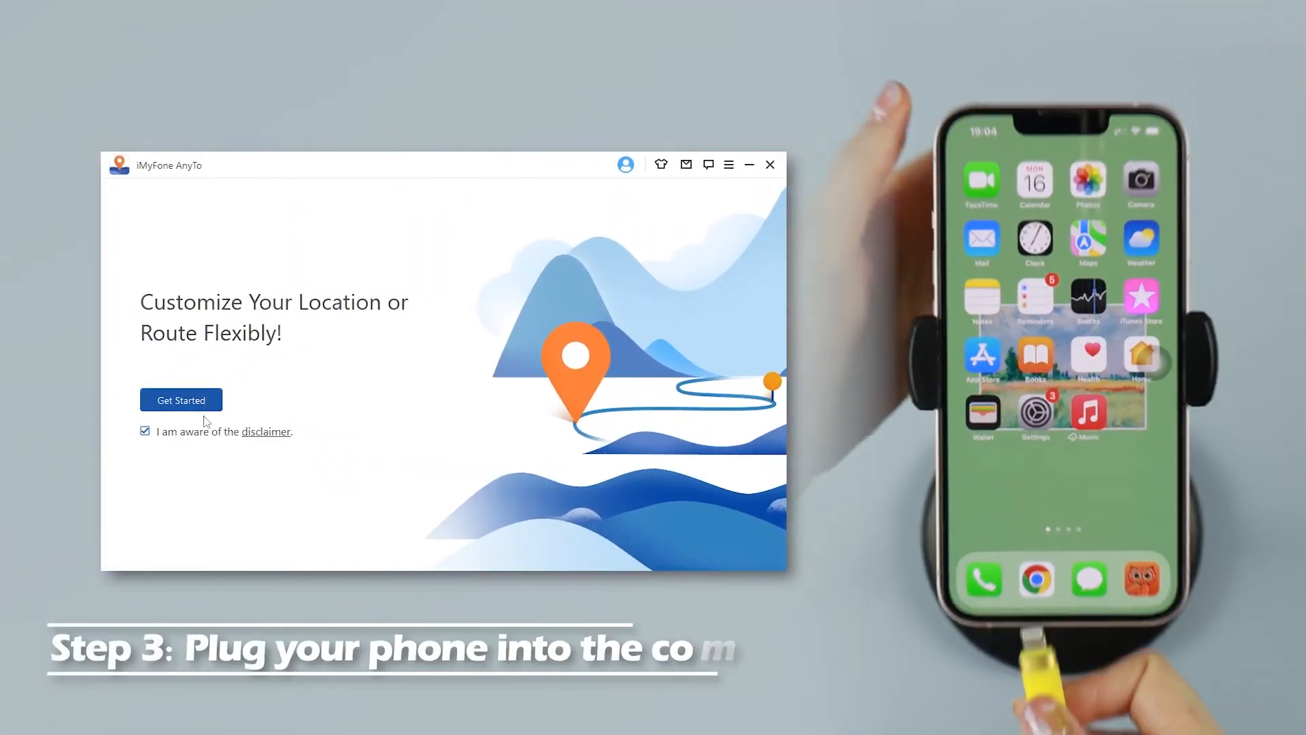
- Start AnyTo setup and confirm the connected iPhone as the device
left_click(179, 400)
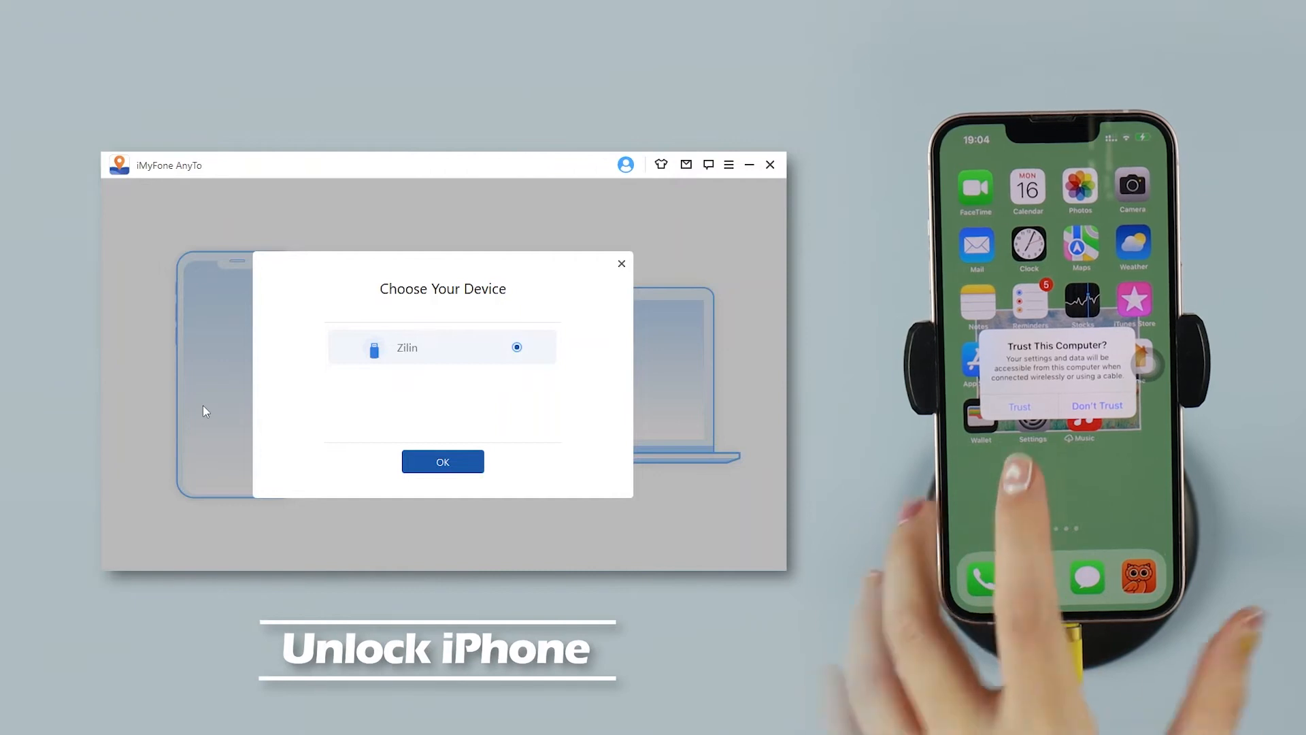
left_click(1019, 406)
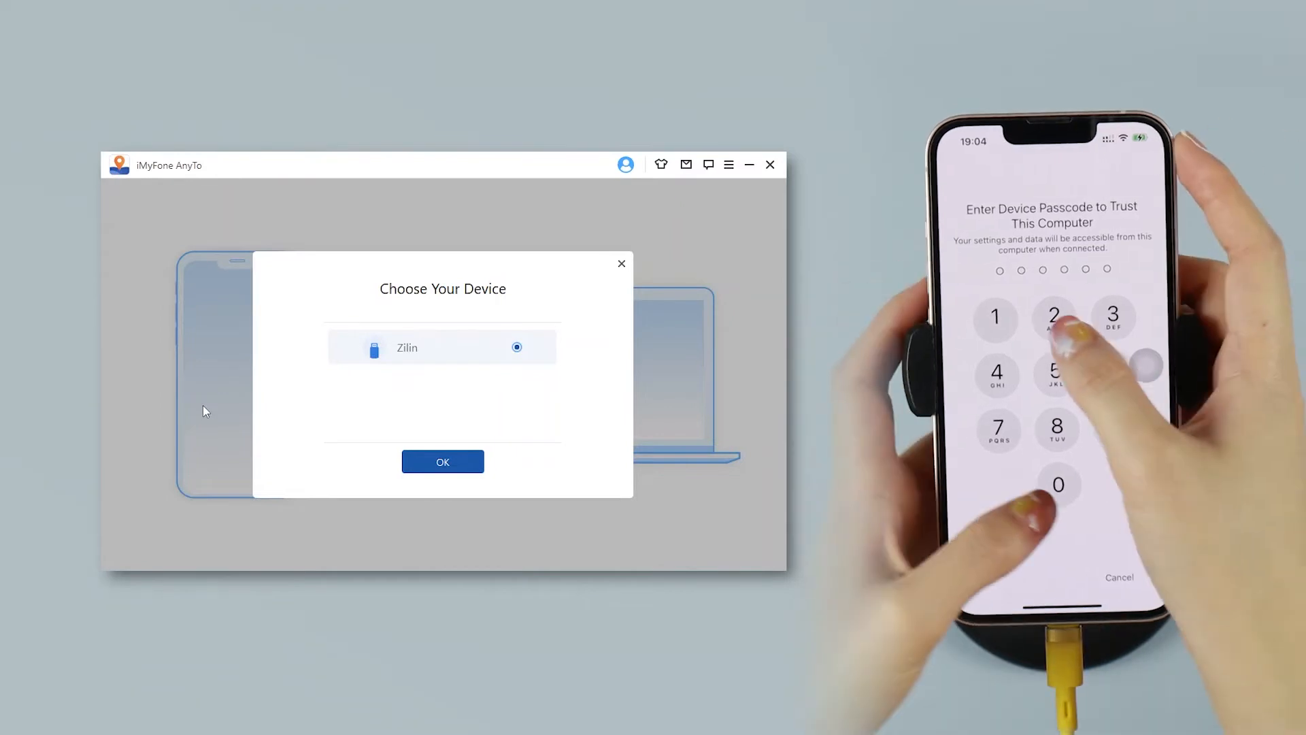
left_click(442, 462)
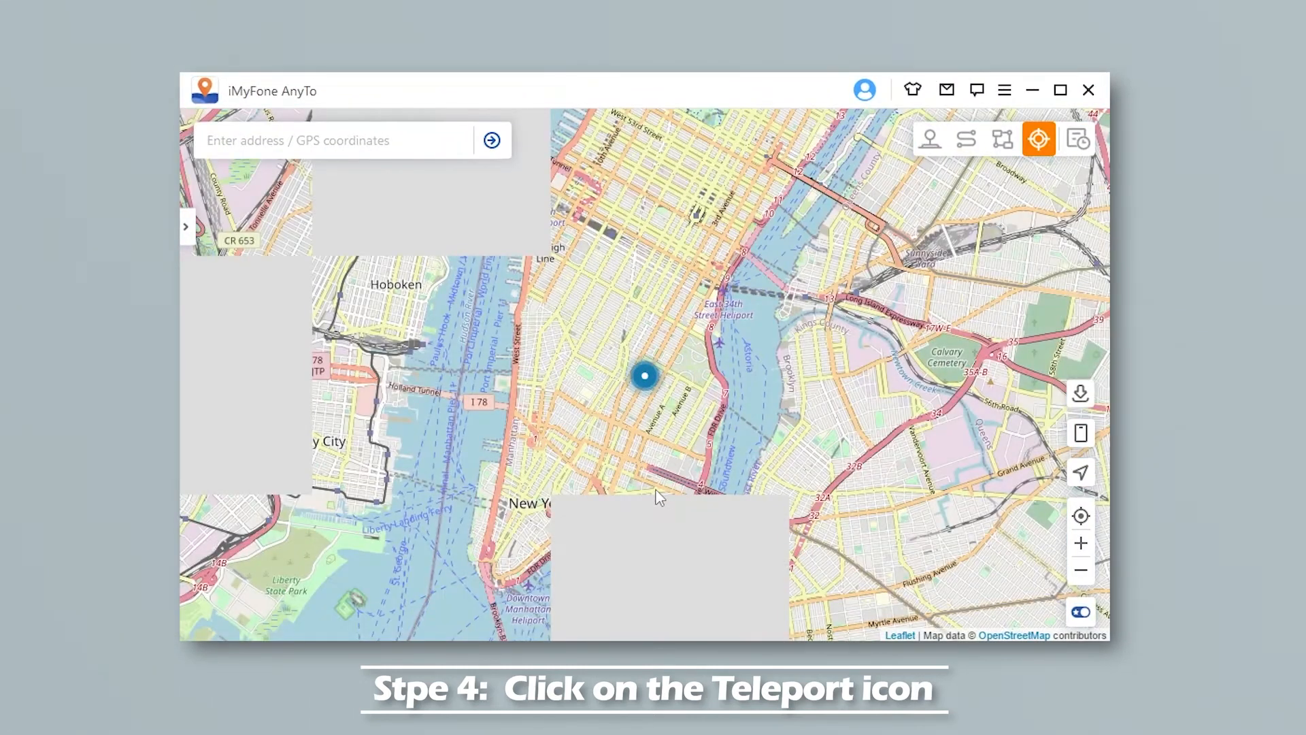
- Search for London as the teleport destination, giving a 5238.58 km route
left_click(1039, 139)
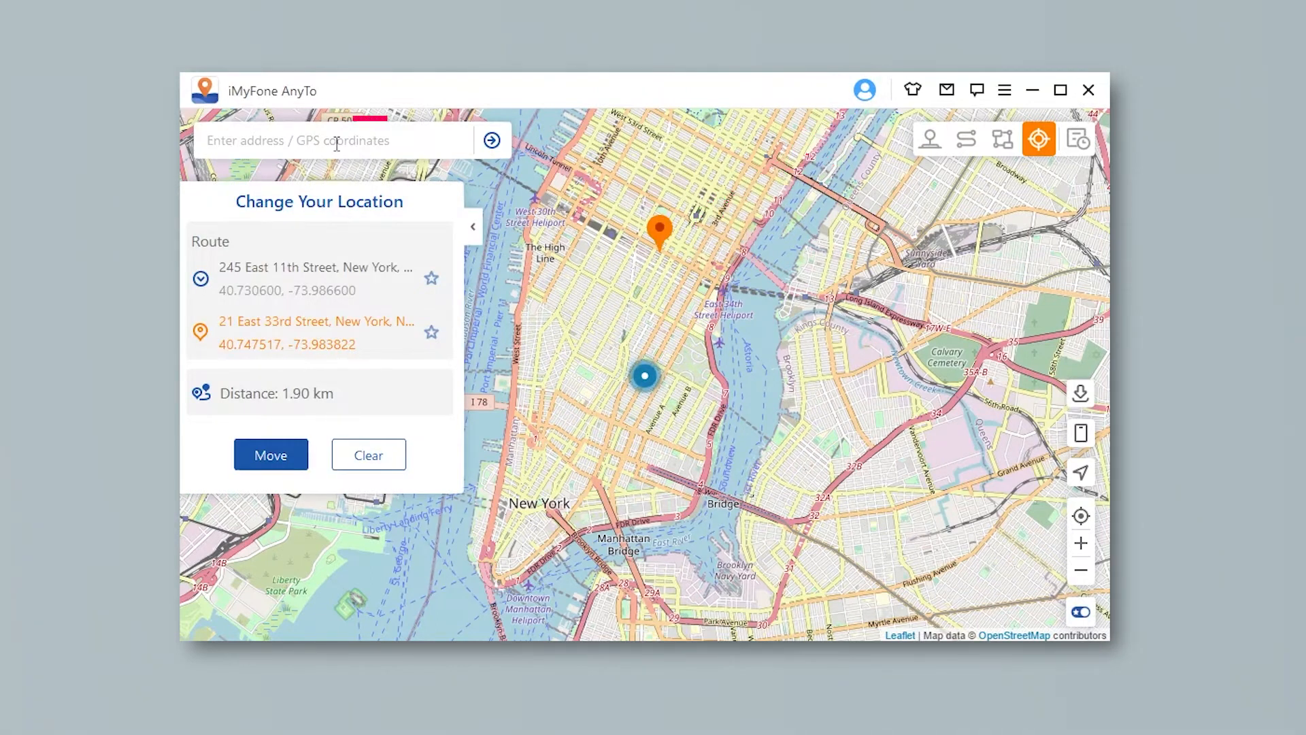
type("L")
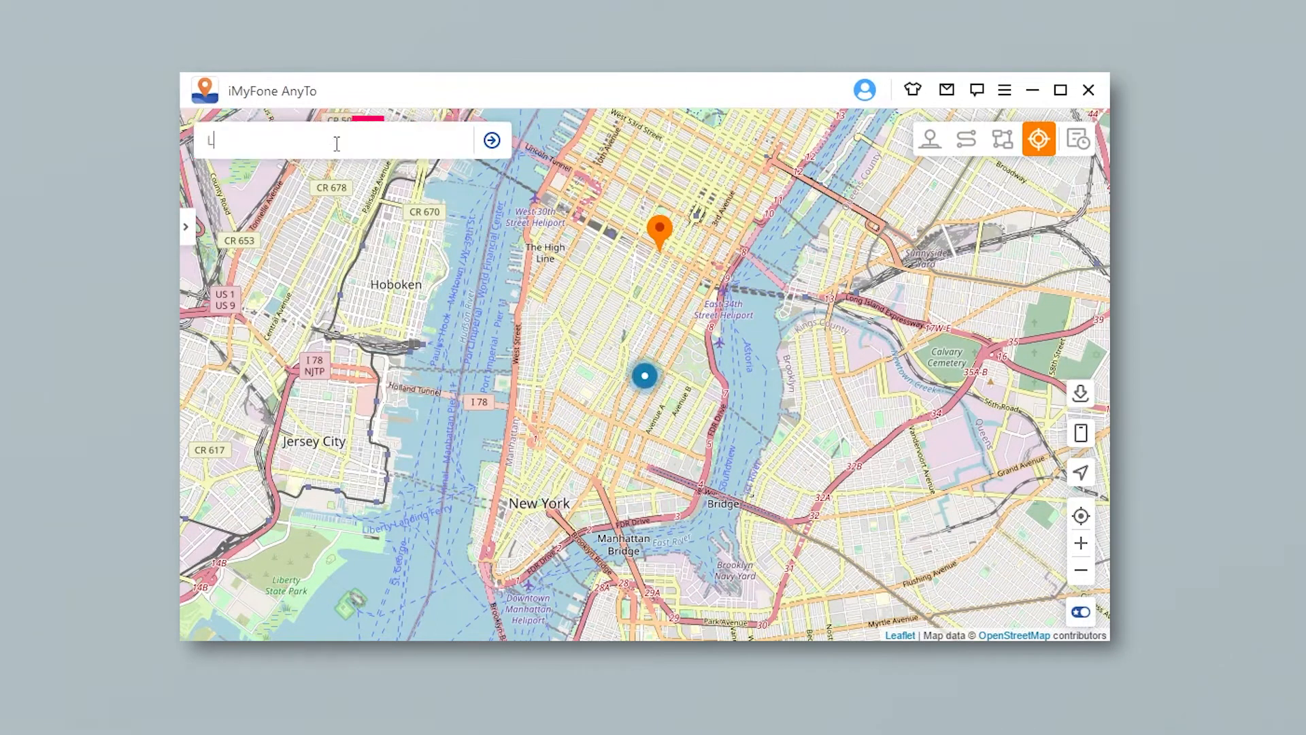
type("ondon")
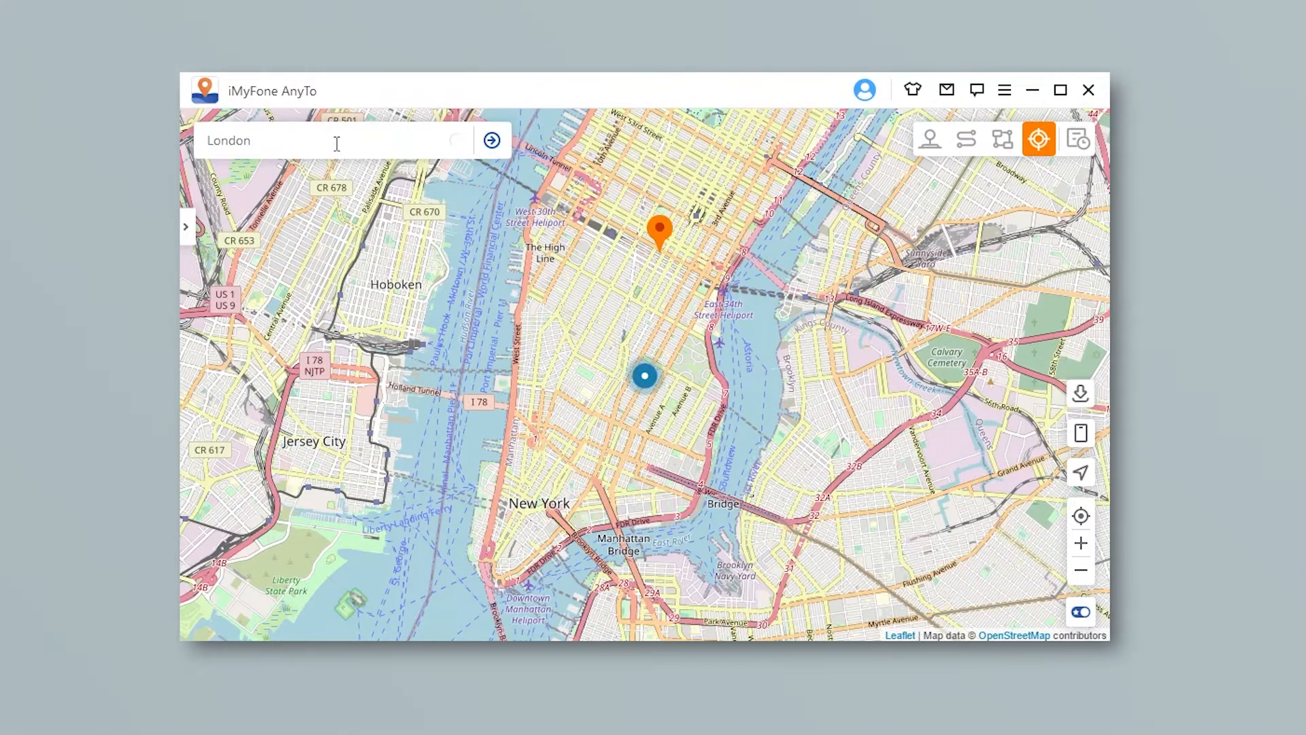
left_click(491, 140)
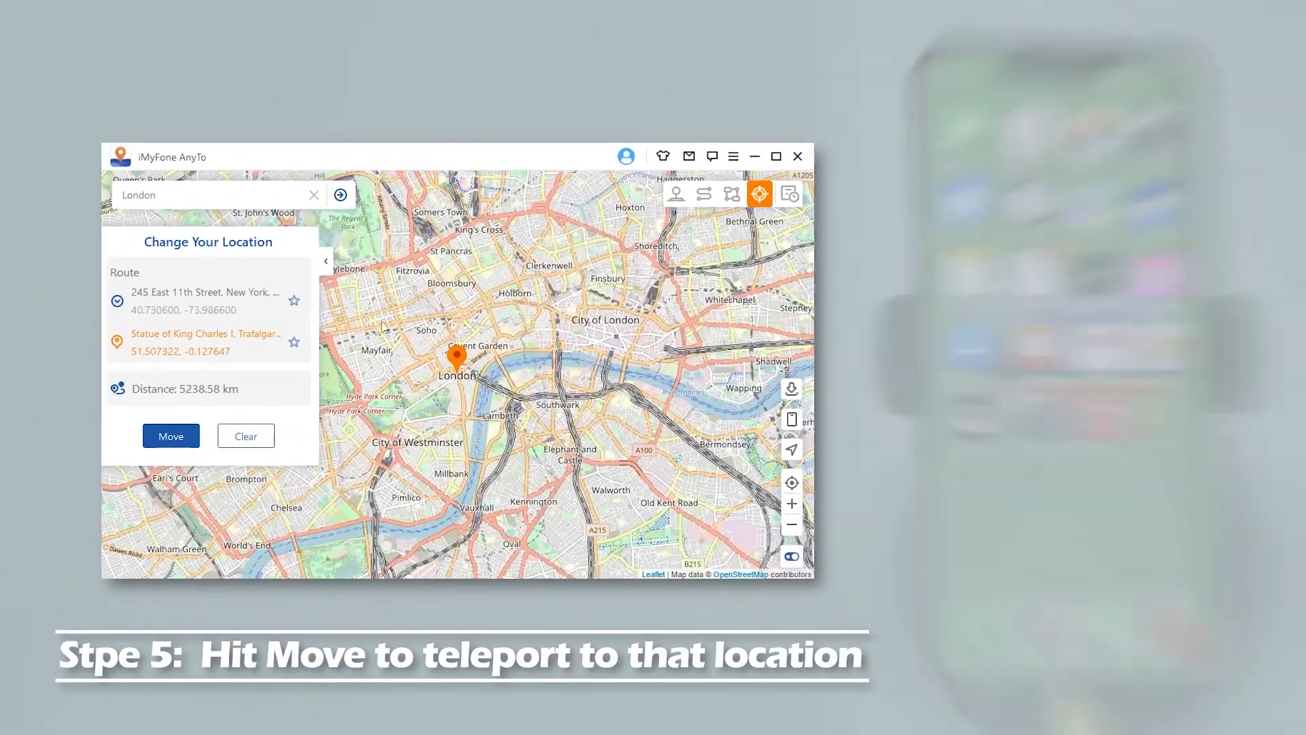
- Teleport the iPhone to central London and confirm it on the phone's map
left_click(170, 436)
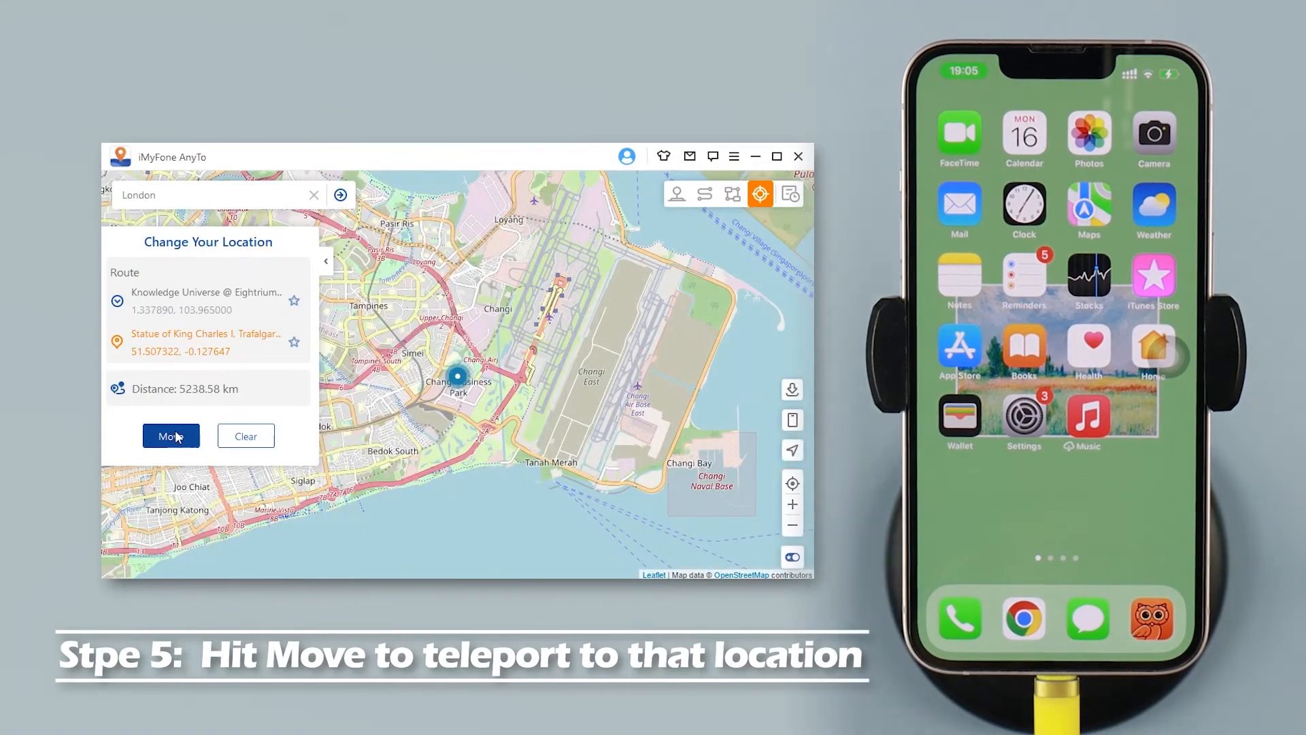
left_click(170, 436)
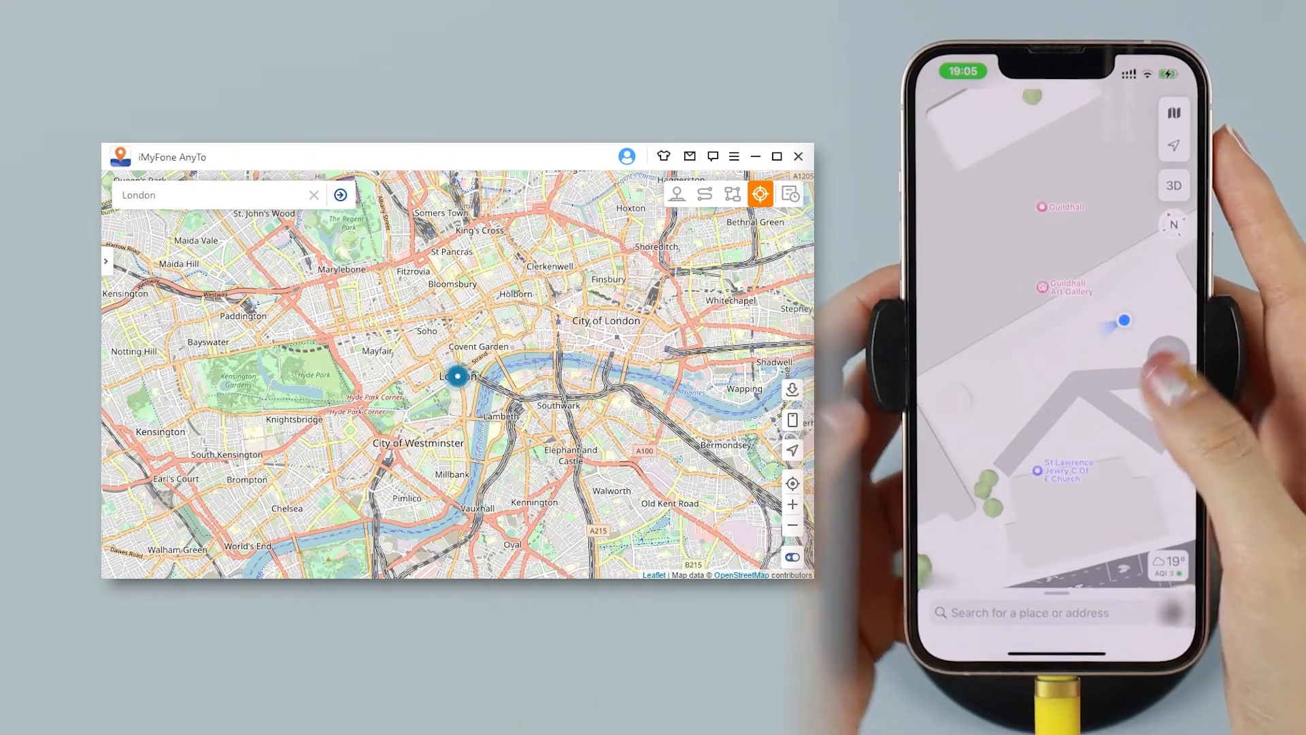
left_click(704, 194)
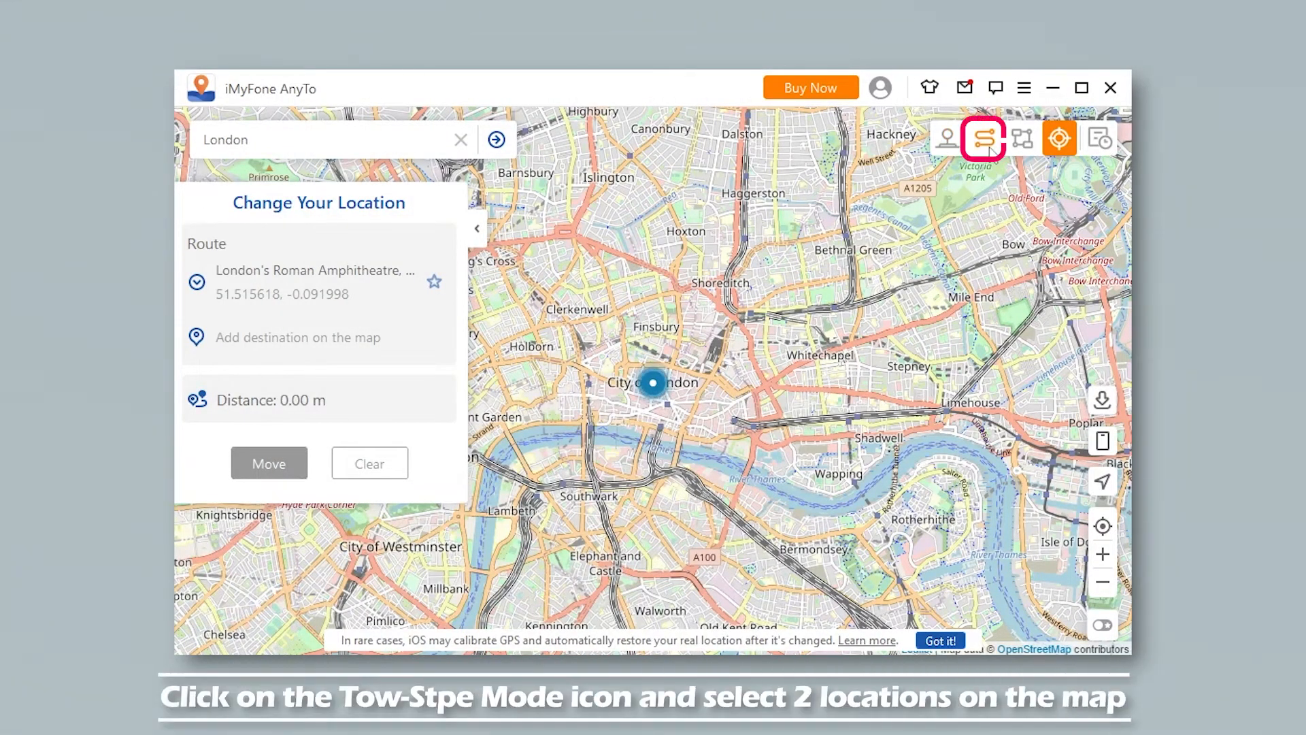
left_click(984, 138)
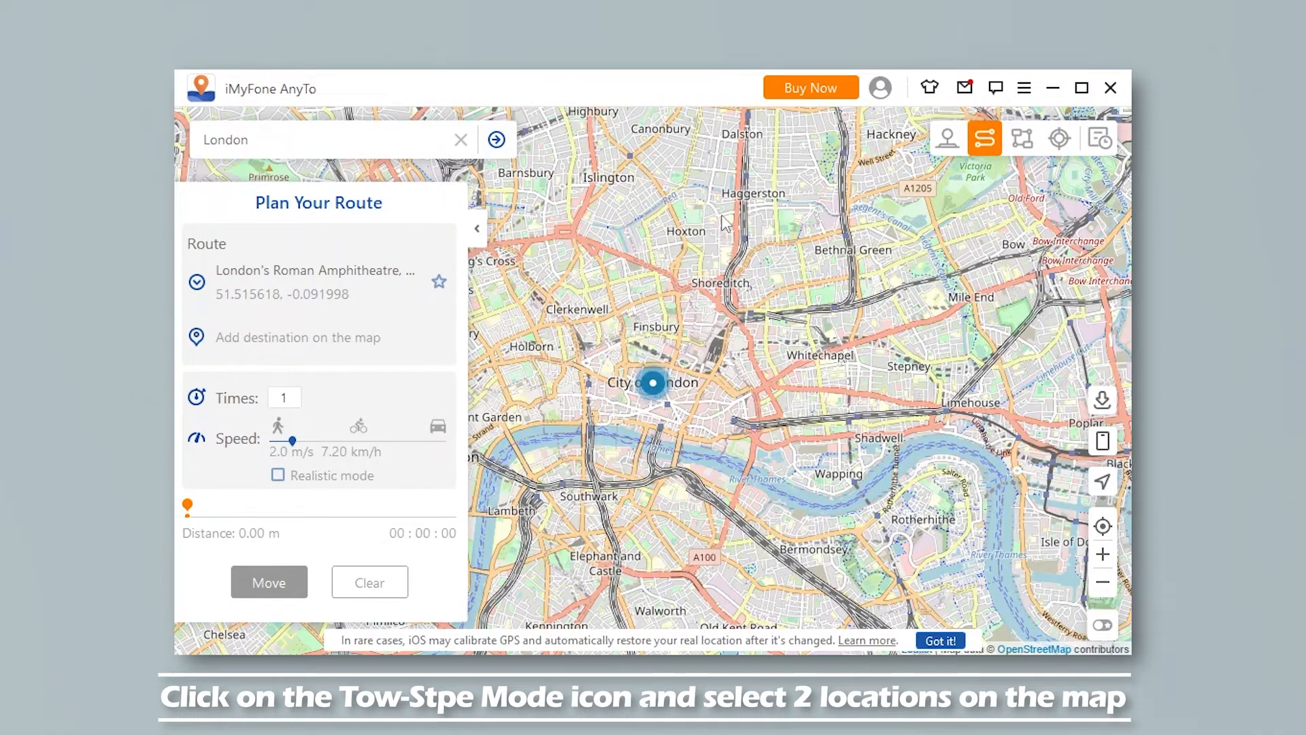
left_click(721, 190)
type("3")
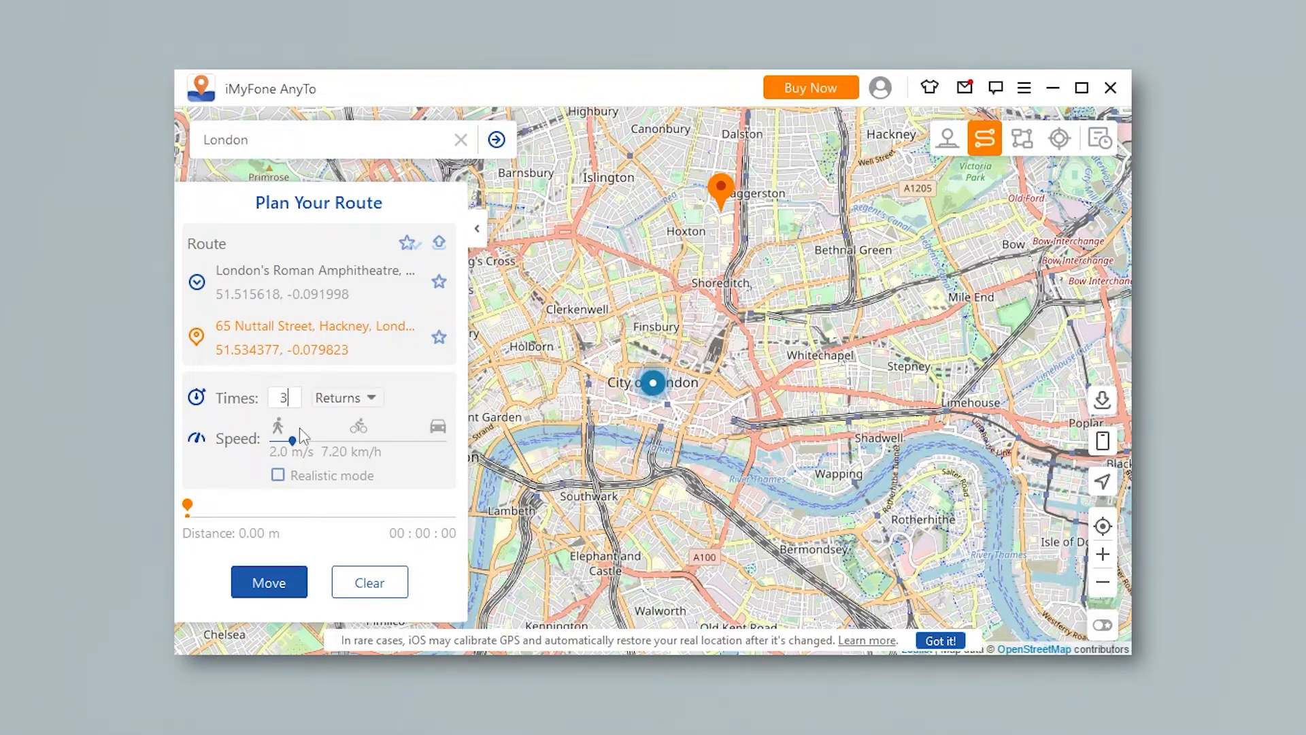
left_click_drag(315, 439, 330, 439)
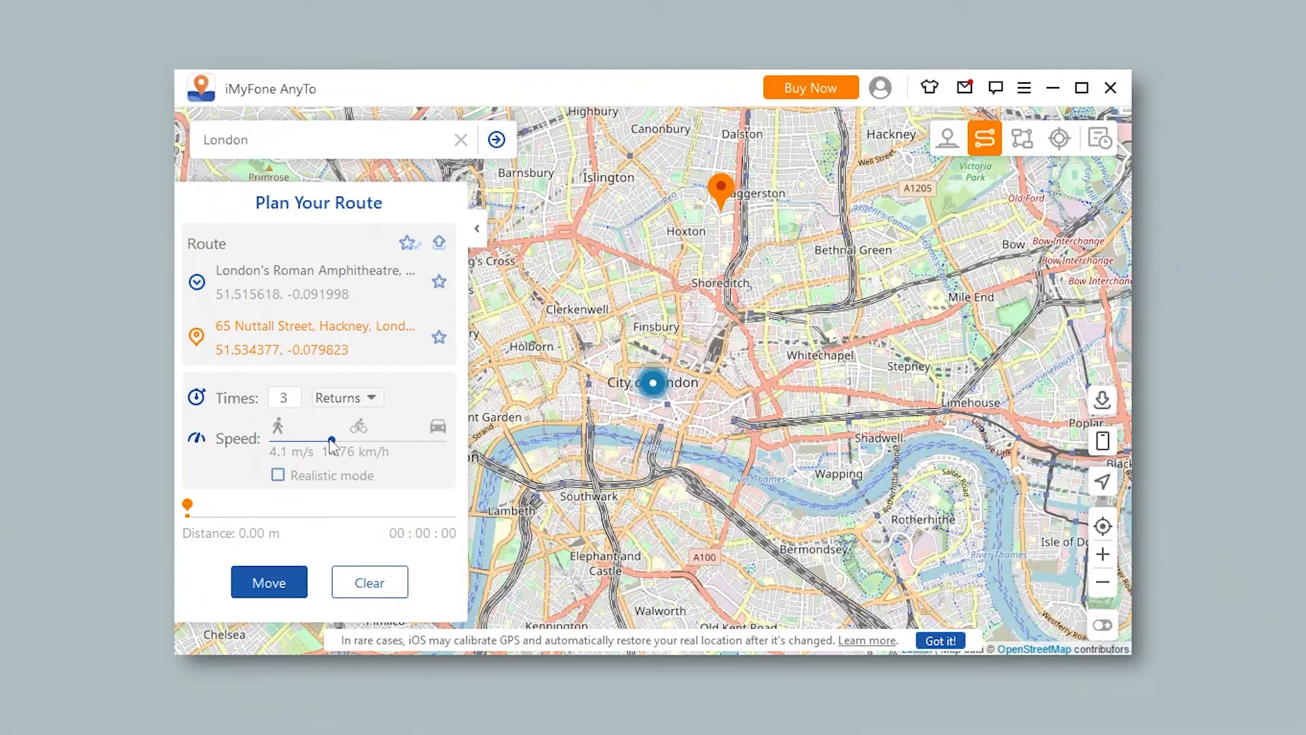
left_click(268, 581)
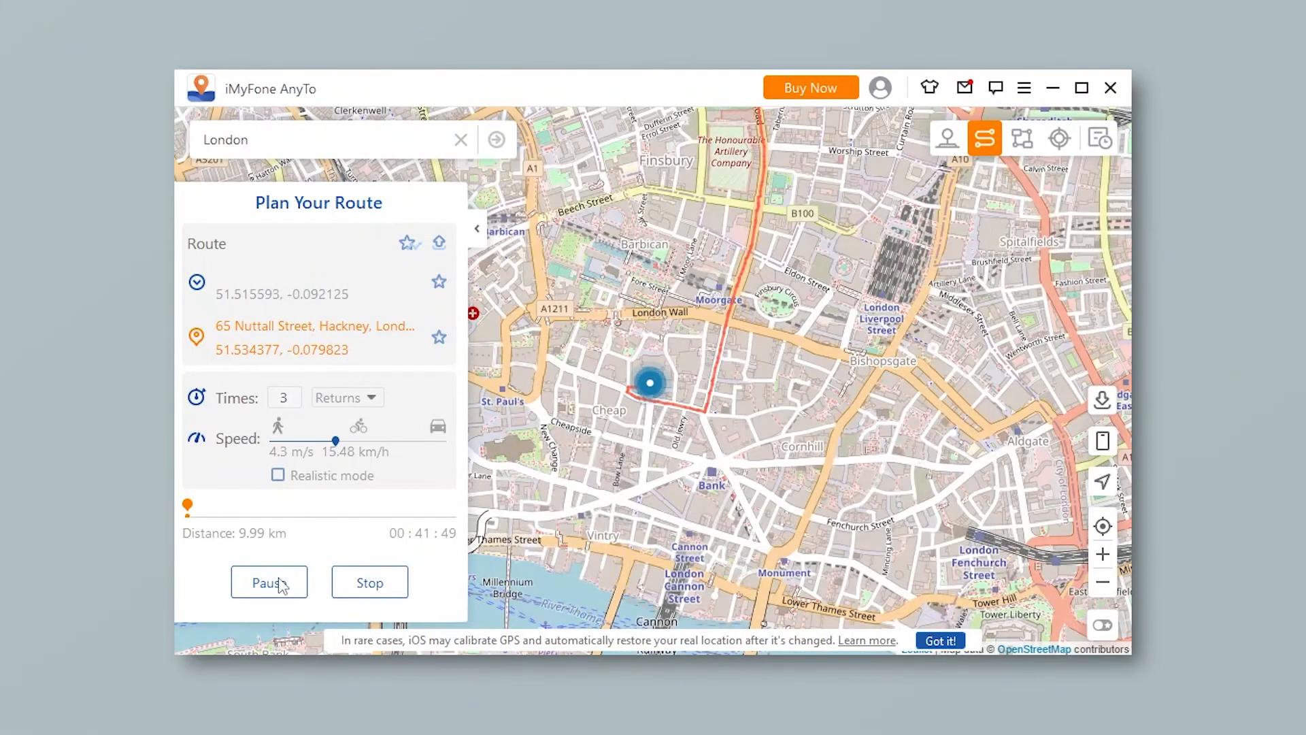
left_click(1021, 139)
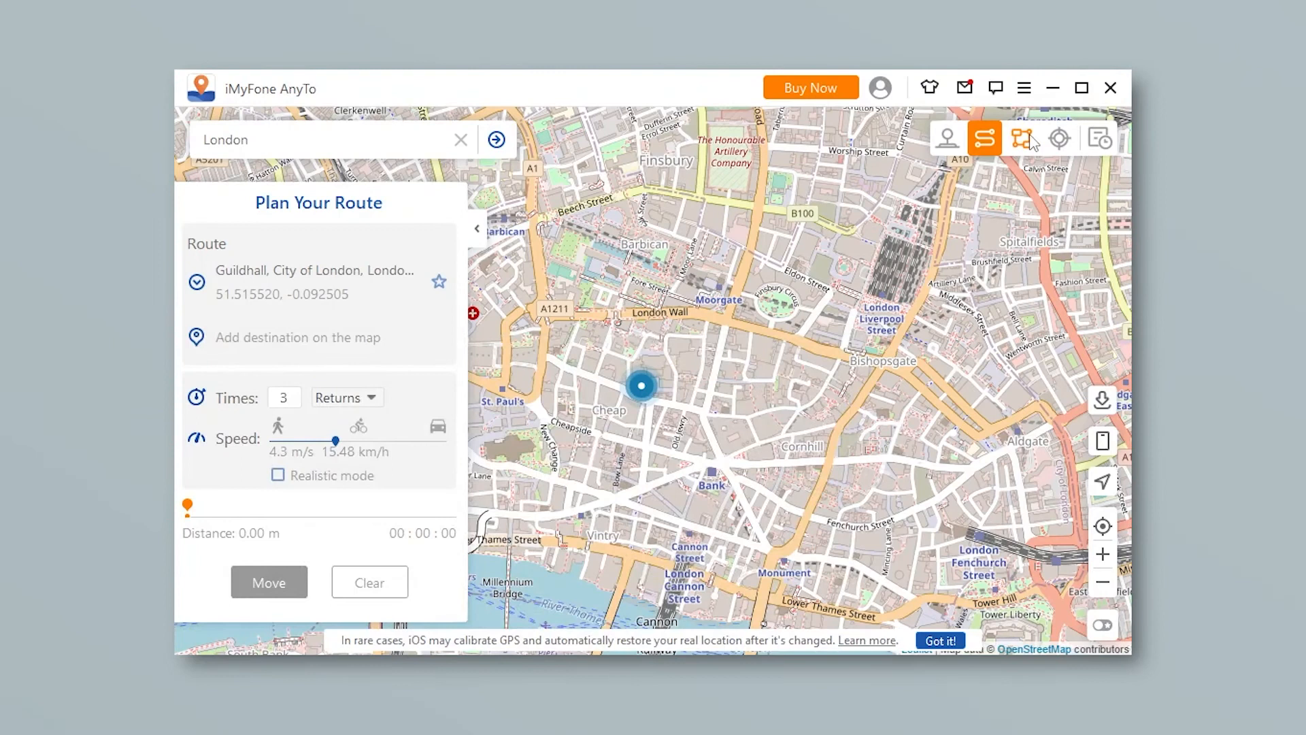
left_click(1022, 138)
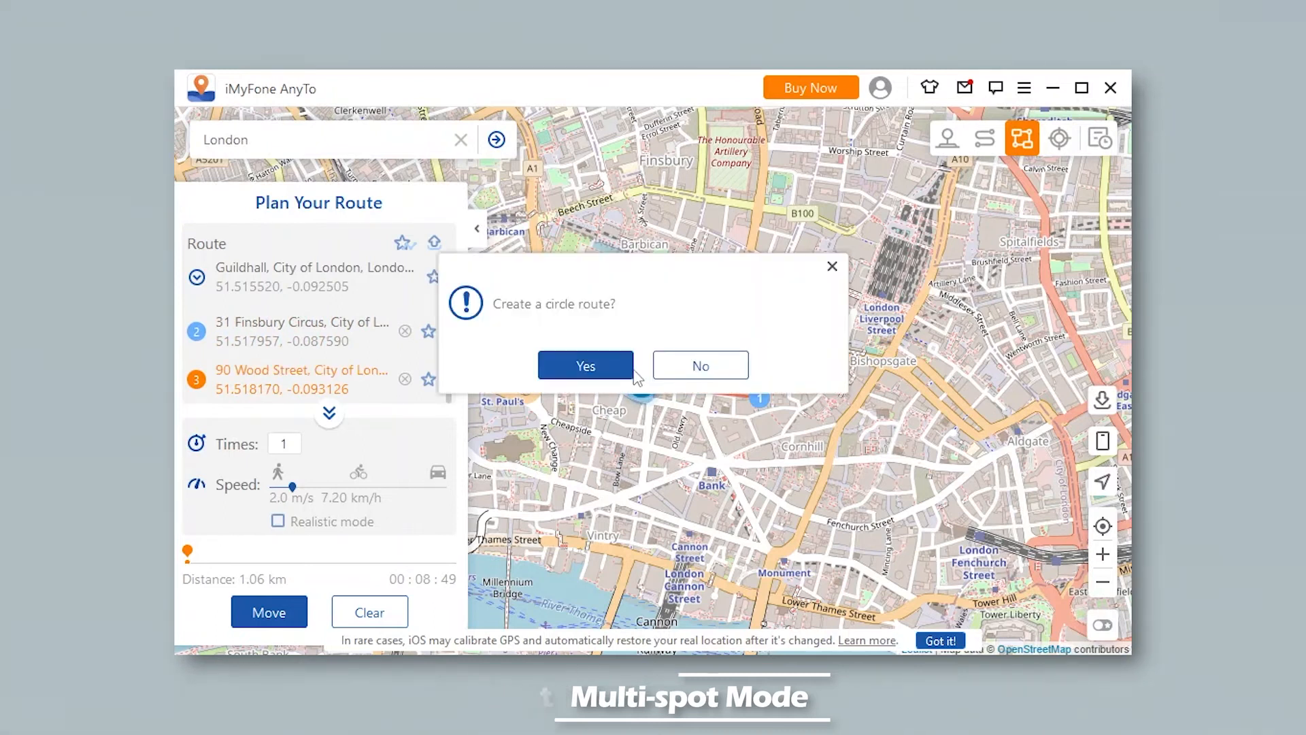
- Loop the Guildhall multi-spot route back to its start, 3 times at about 4 m/s
left_click(585, 366)
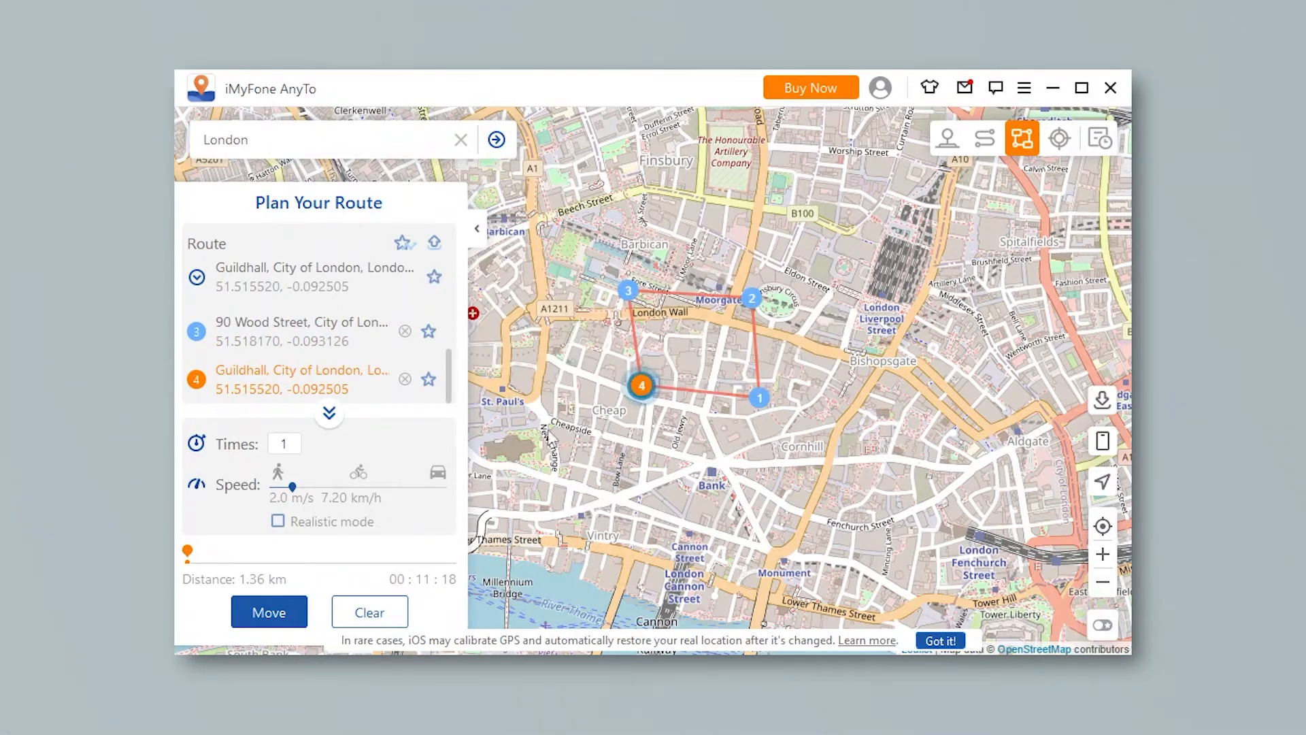
type("3")
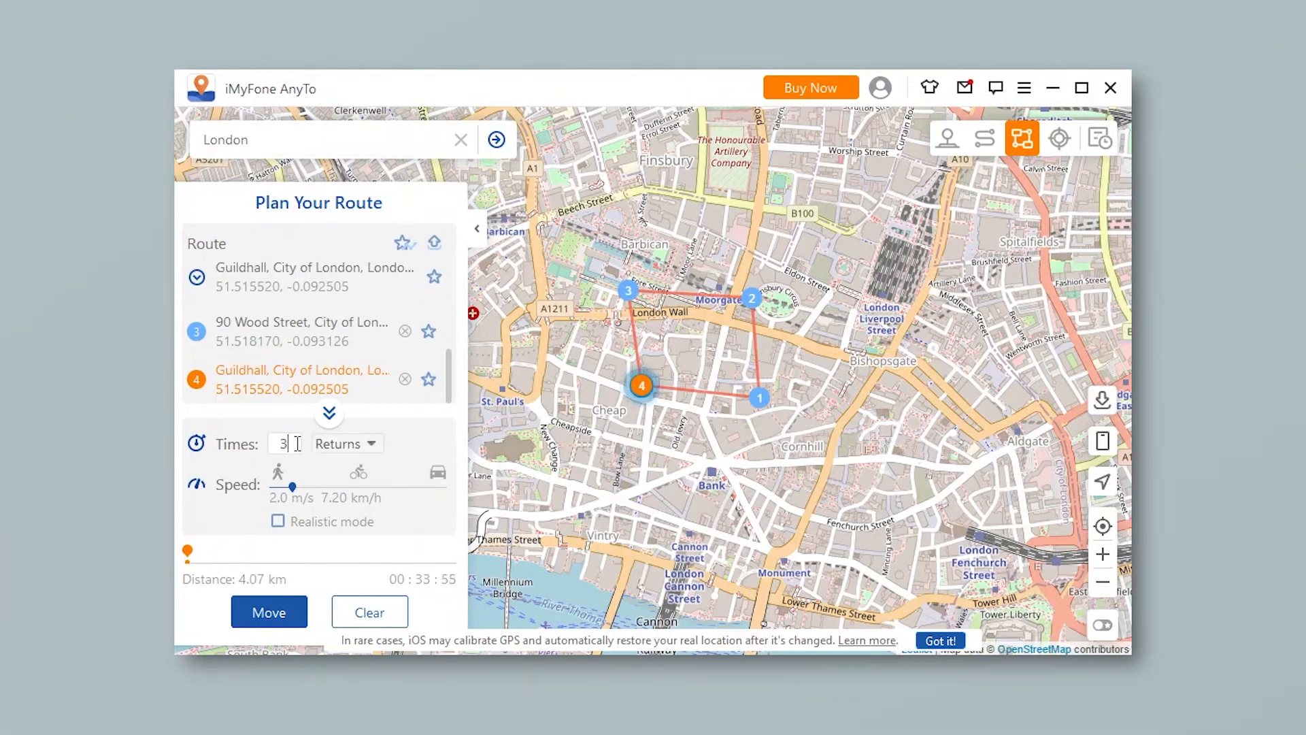
left_click_drag(295, 487, 329, 487)
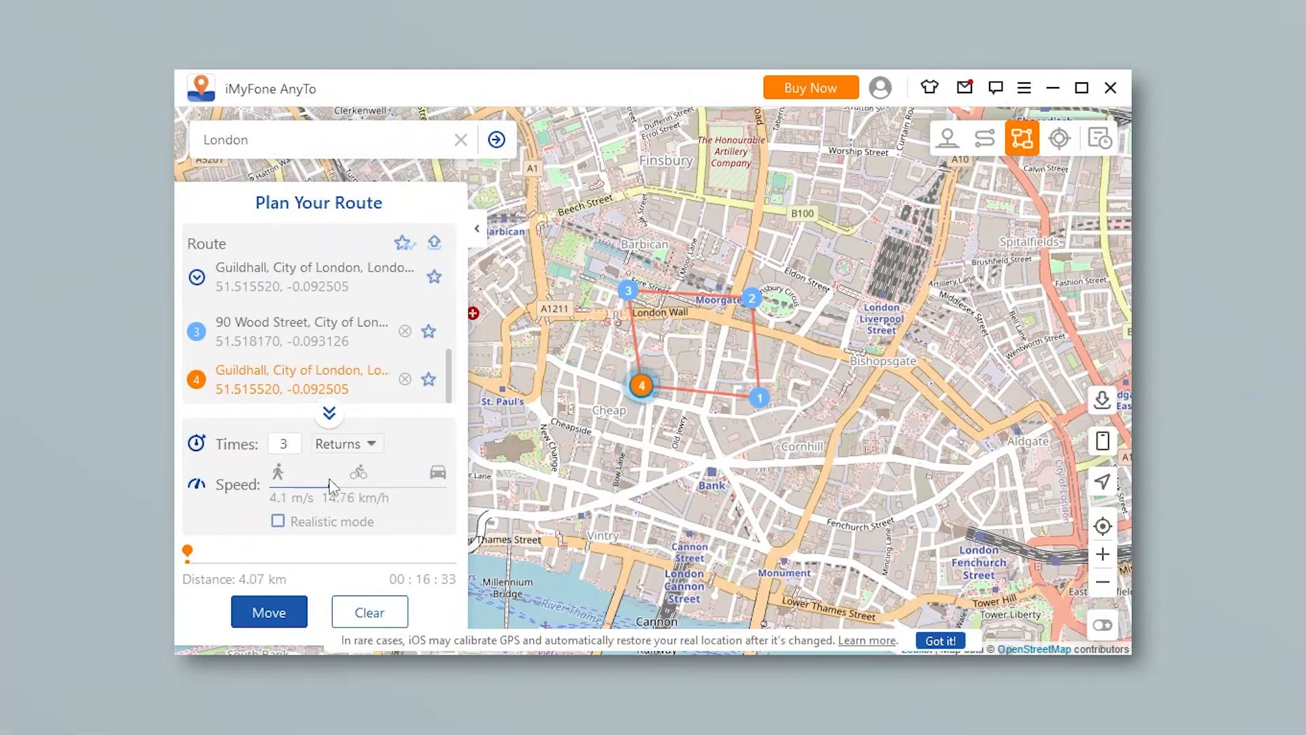
left_click_drag(321, 486, 333, 486)
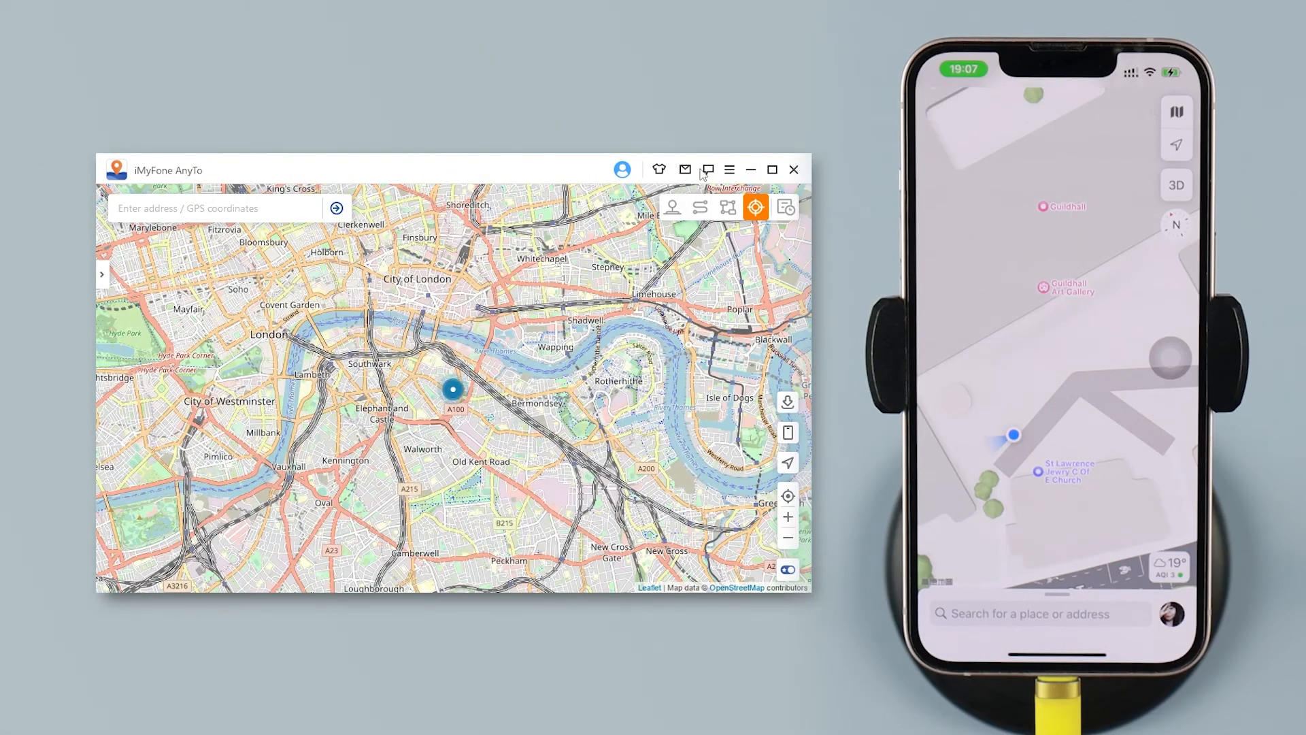
- Close AnyTo and restart the iPhone to restore its real location
left_click(792, 170)
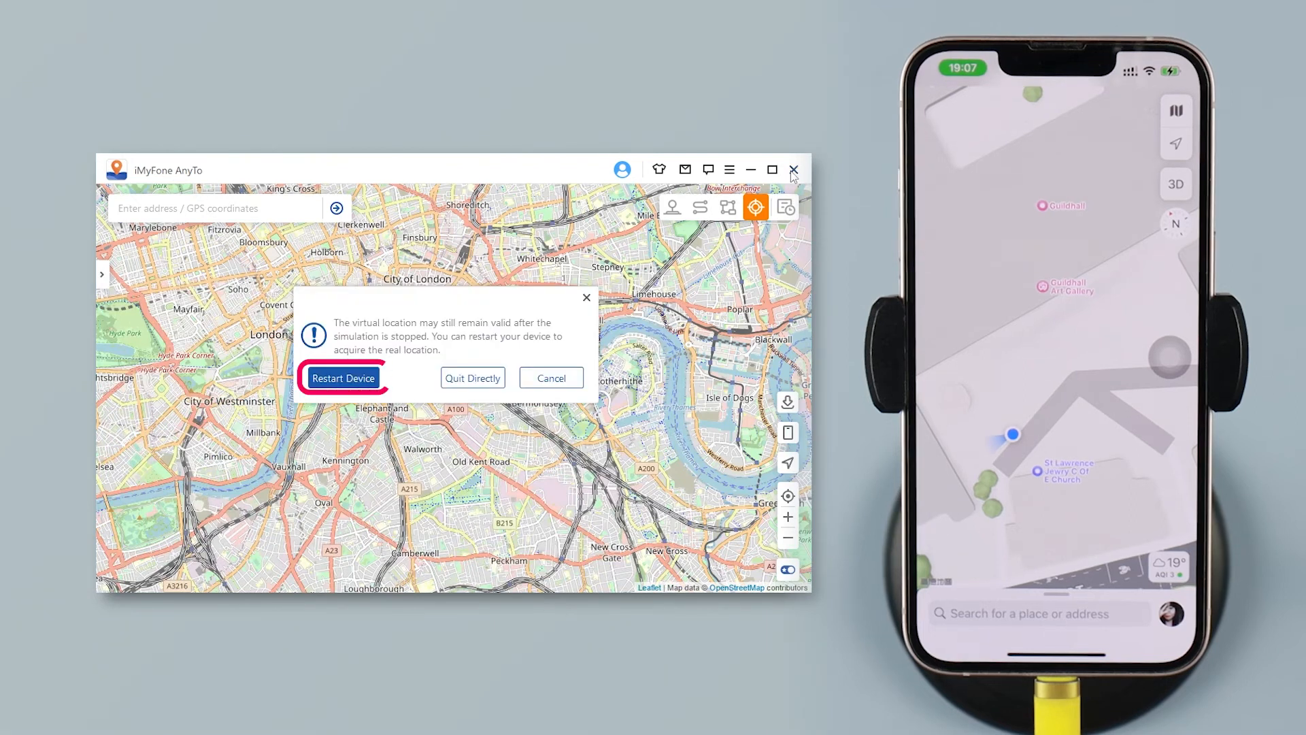
left_click(343, 377)
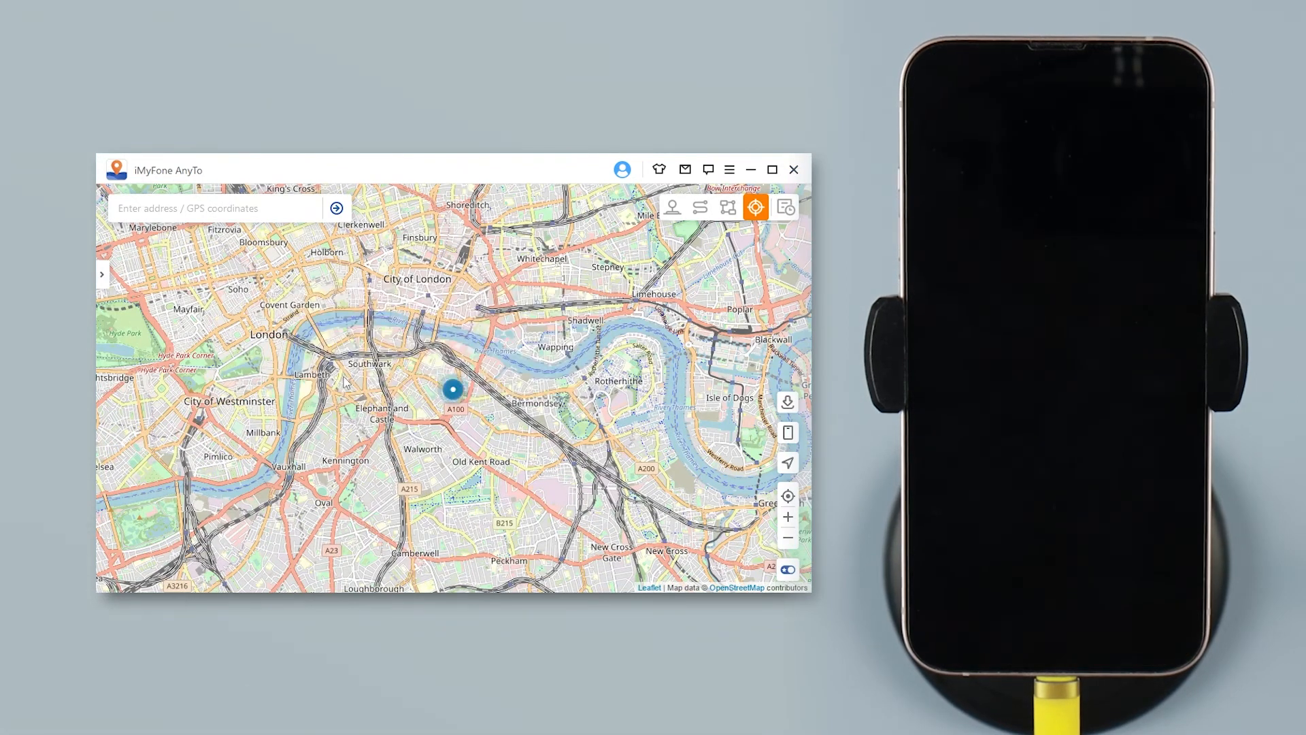